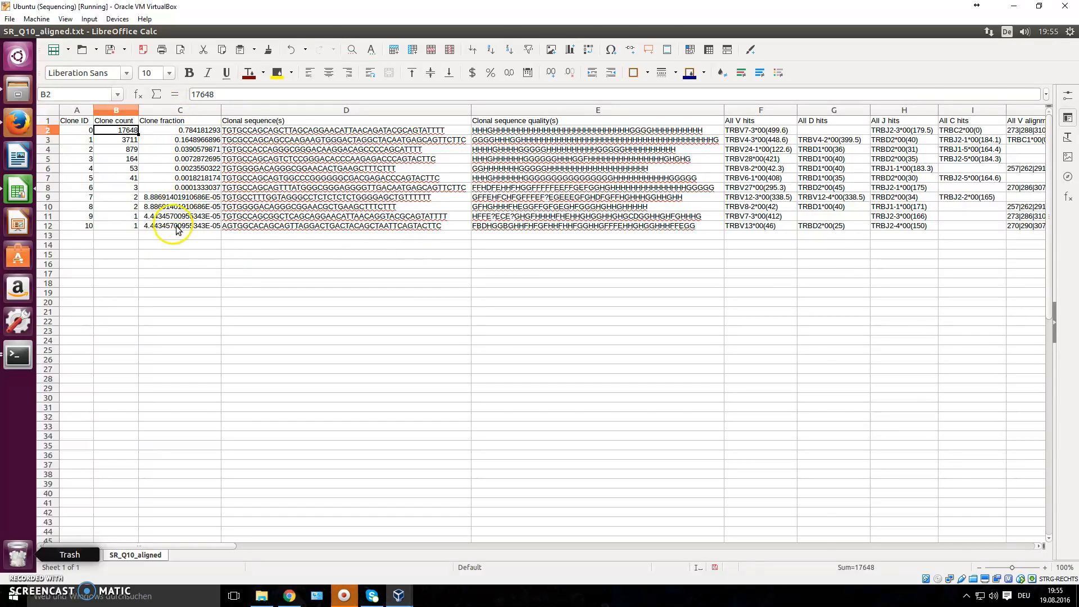
mouse_move(180, 188)
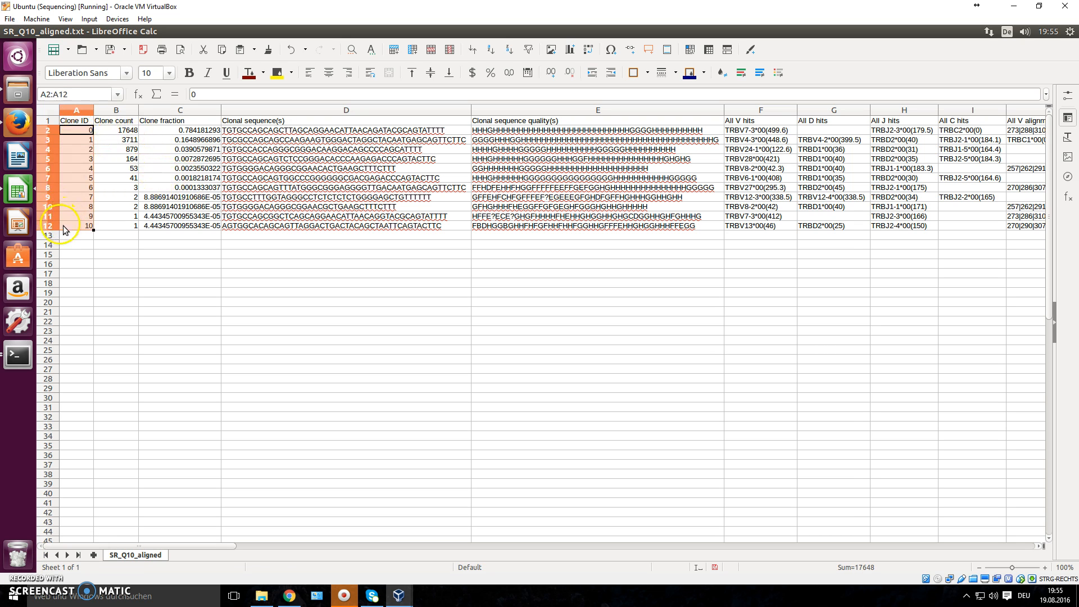
- Review the top clones in the Calc export: clone IDs, counts and fractions across columns A to D
left_click(75, 131)
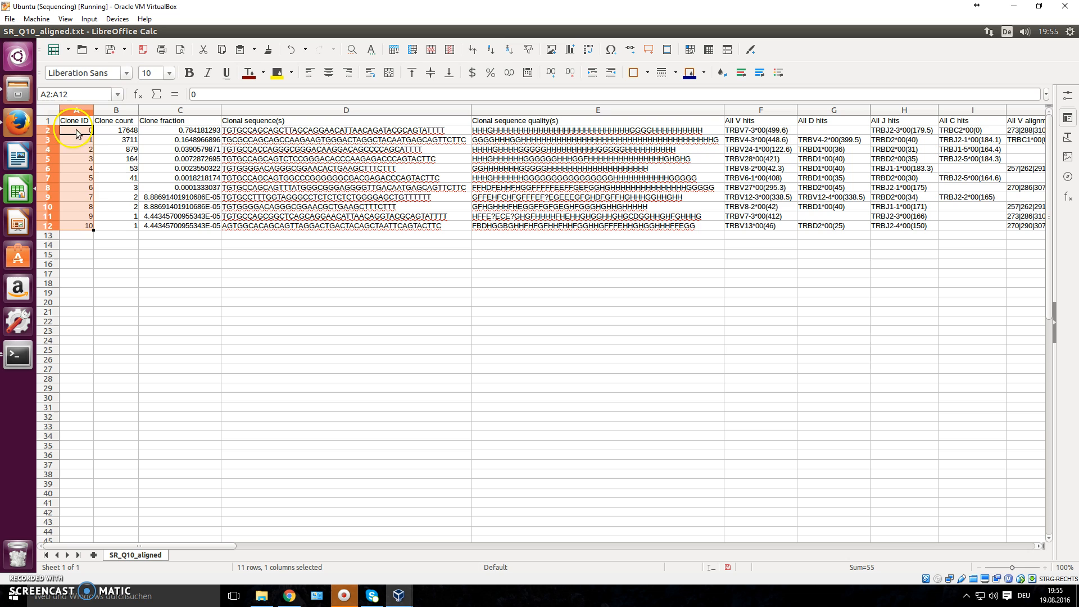
mouse_move(285, 183)
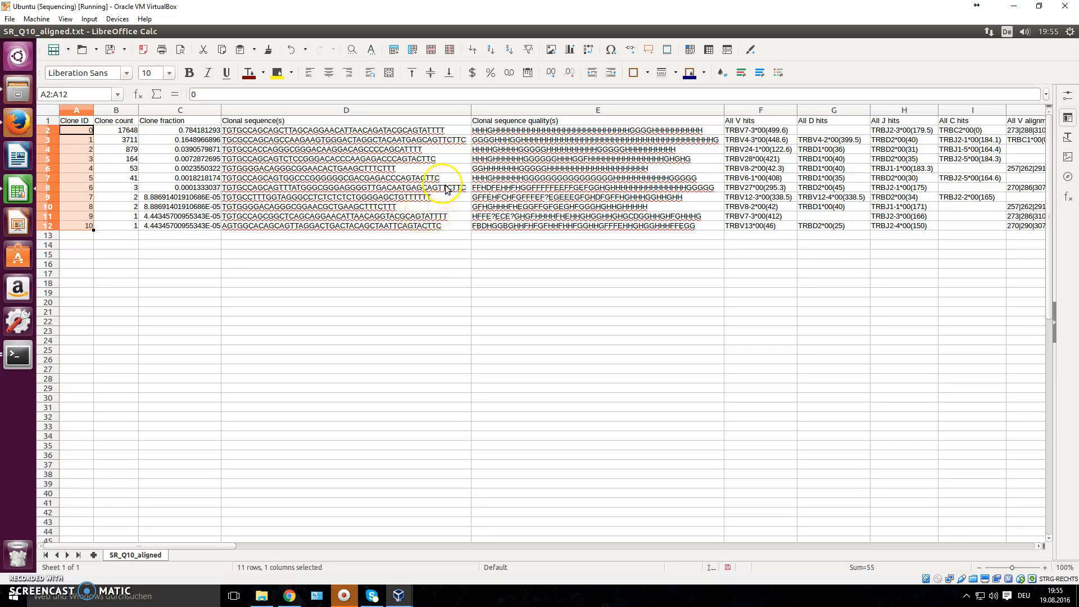
mouse_move(305, 249)
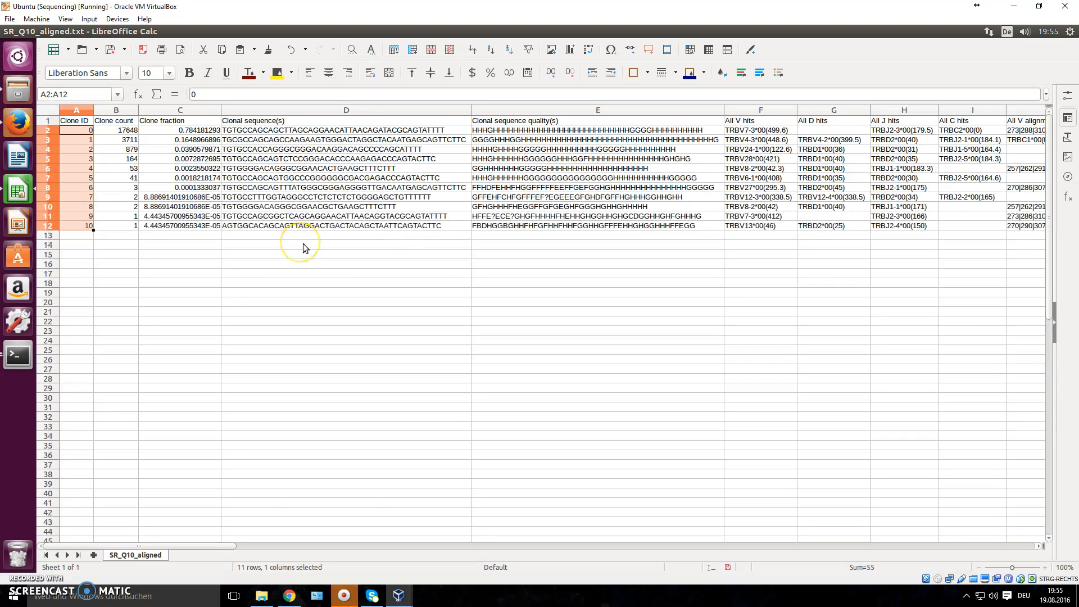
mouse_move(305, 248)
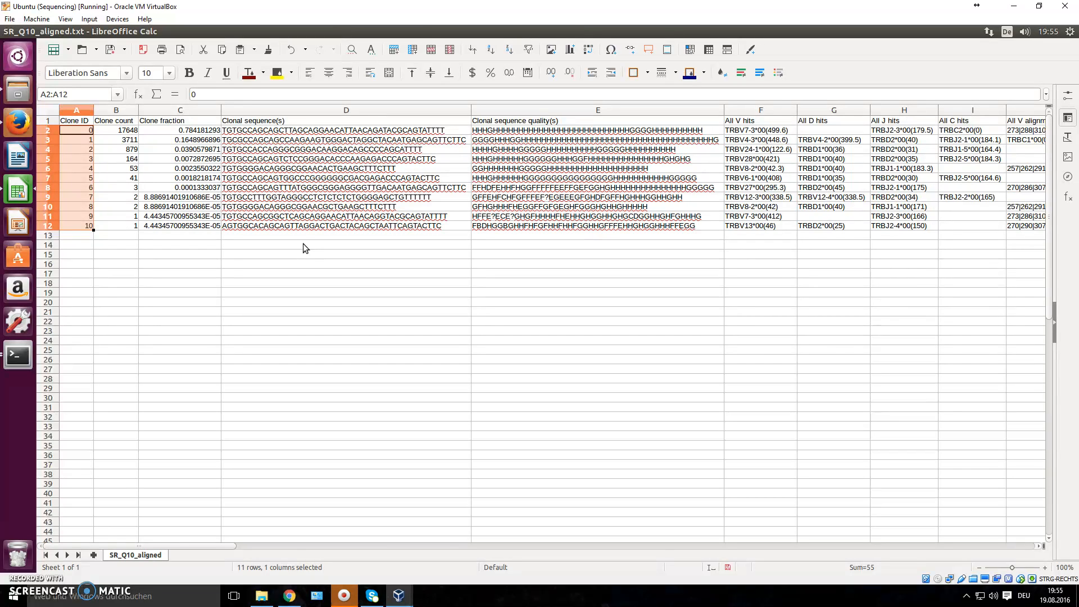
mouse_move(127, 175)
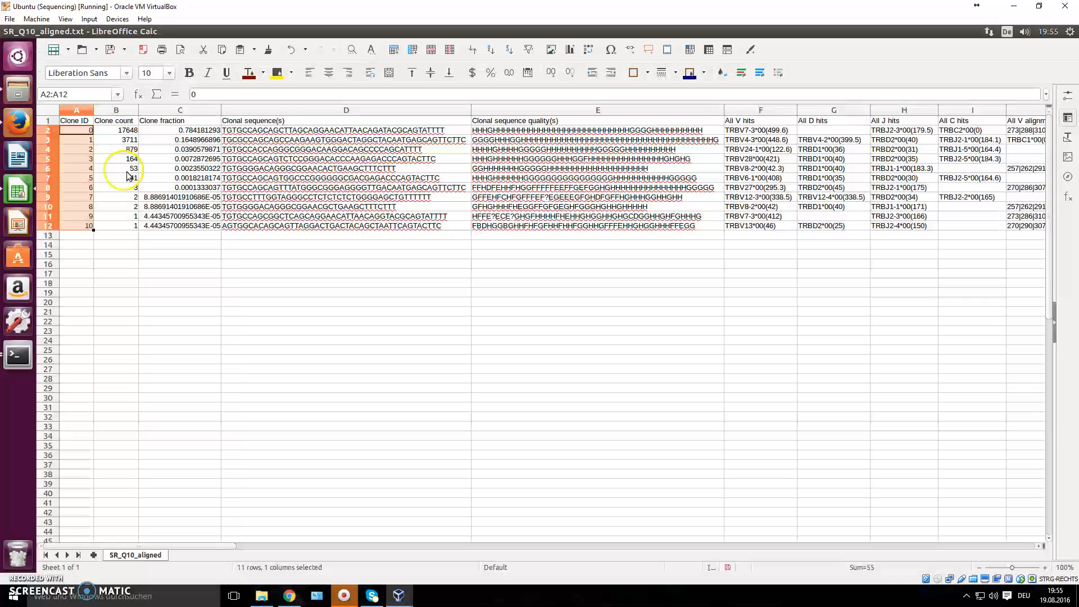
left_click(116, 131)
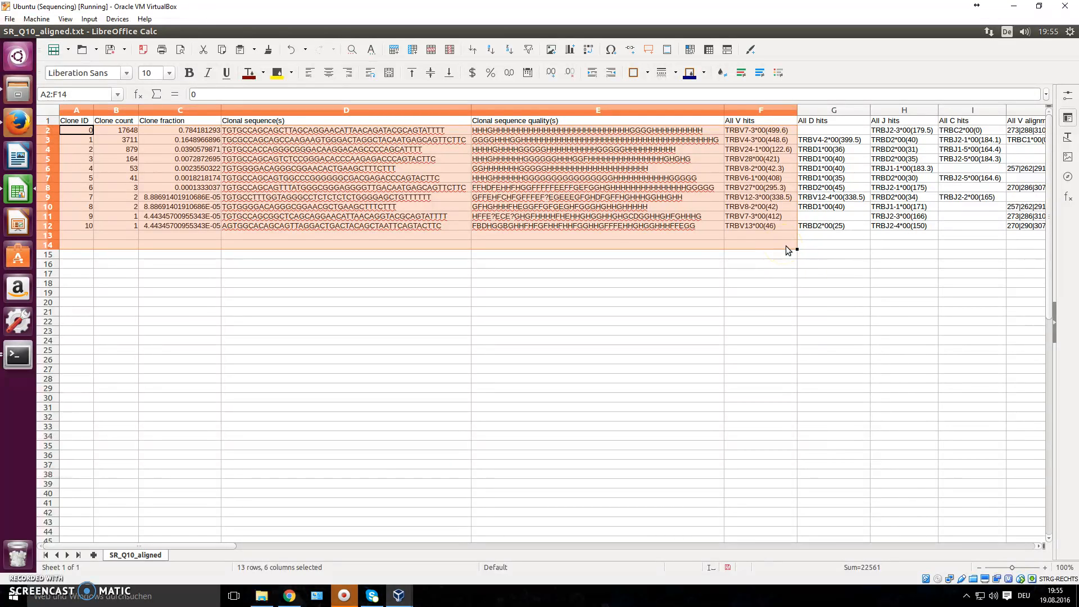
left_click(180, 150)
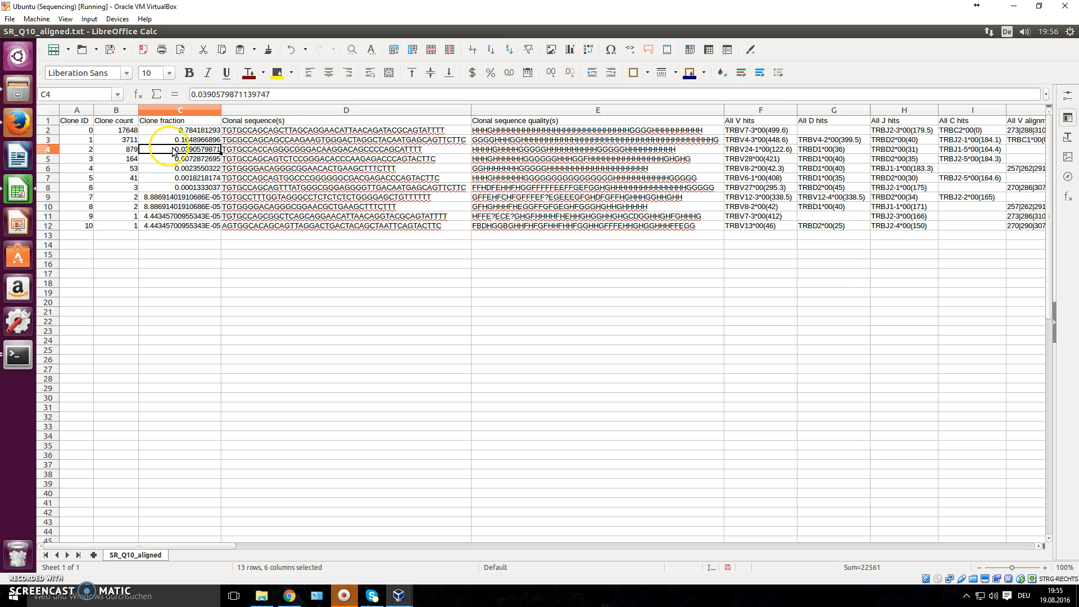
left_click(116, 130)
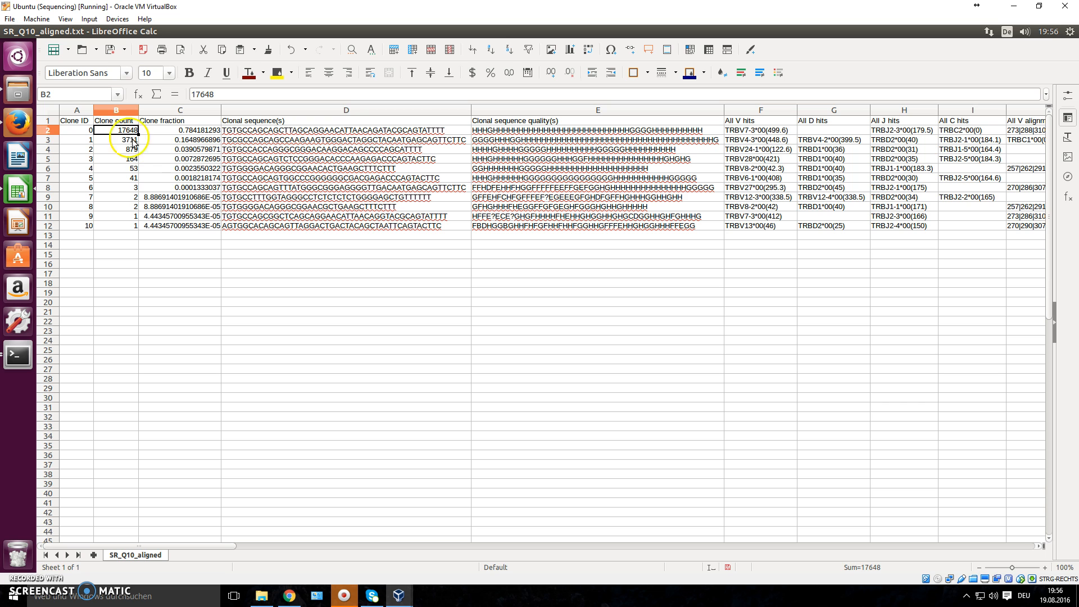
left_click_drag(77, 131, 346, 150)
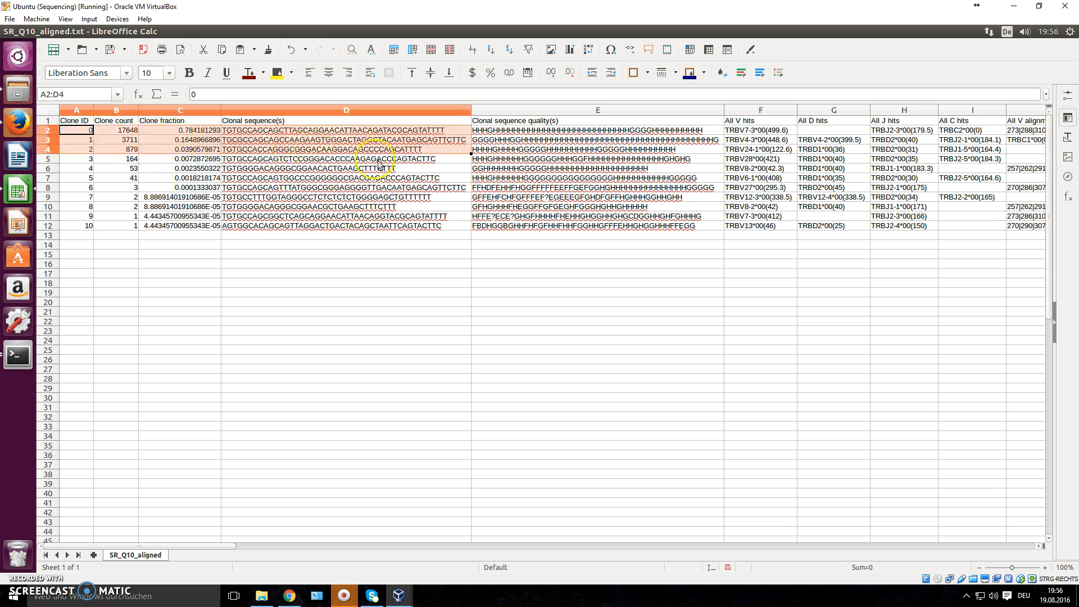
left_click(762, 235)
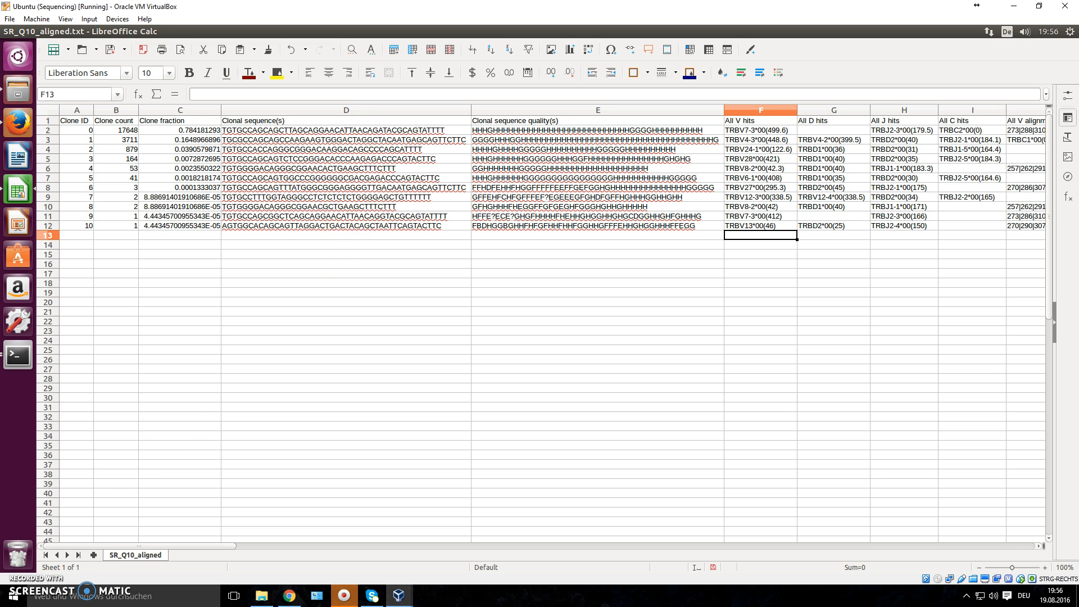
mouse_move(200, 422)
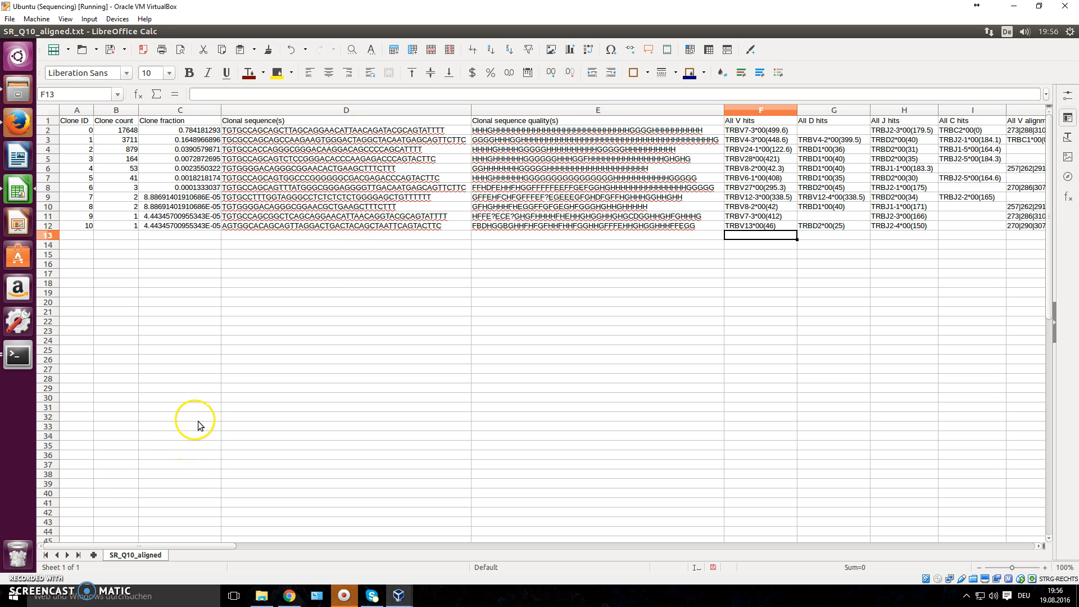
mouse_move(196, 420)
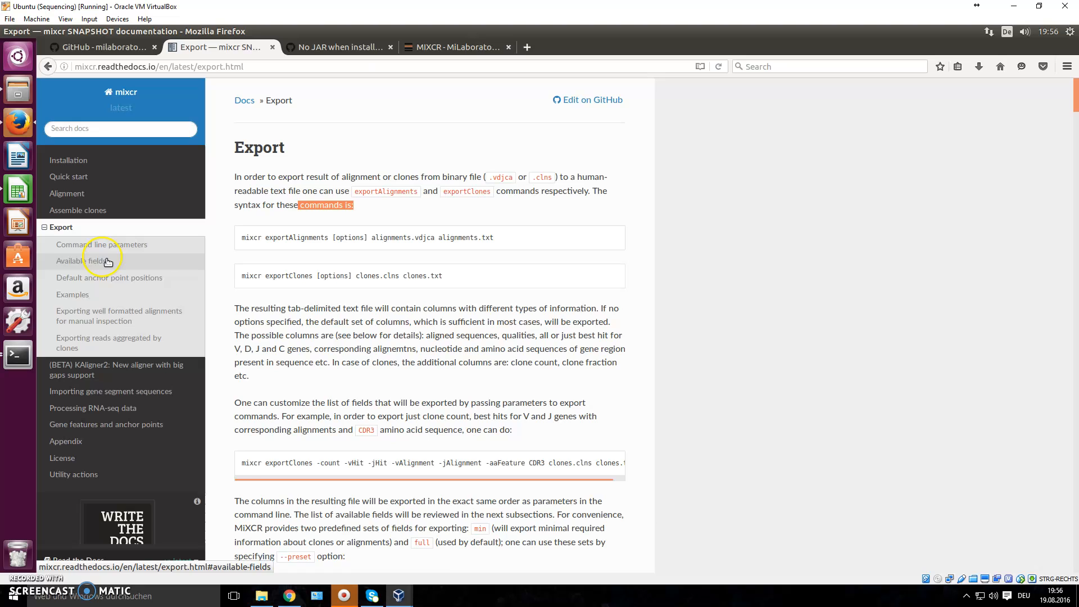
mouse_move(88, 296)
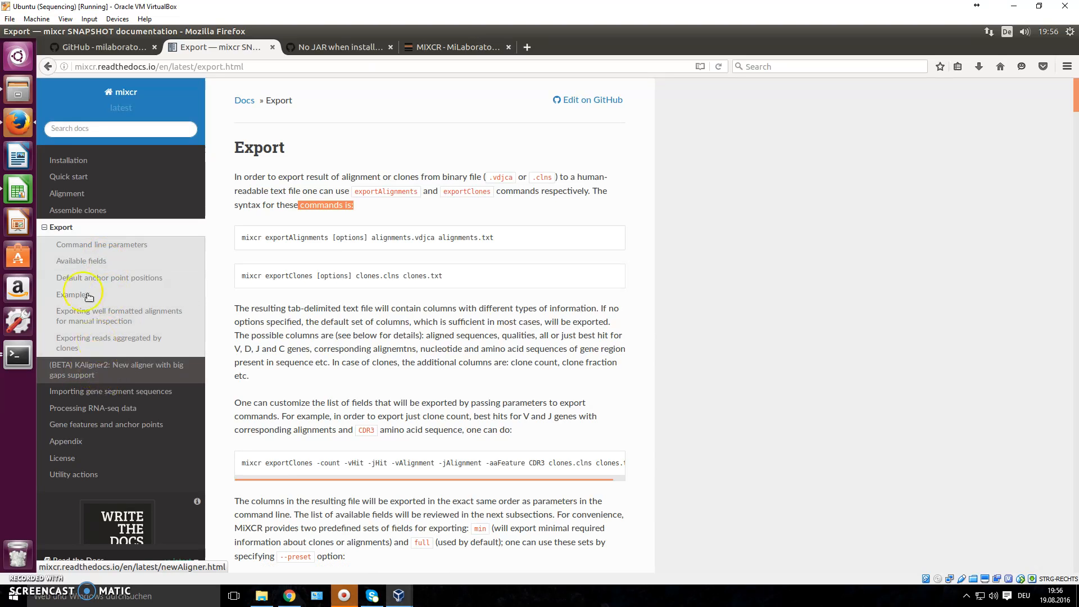
- Navigate the MiXCR docs via Installation and Quick start Examples to the 5'RACE-based amplification example
left_click(69, 160)
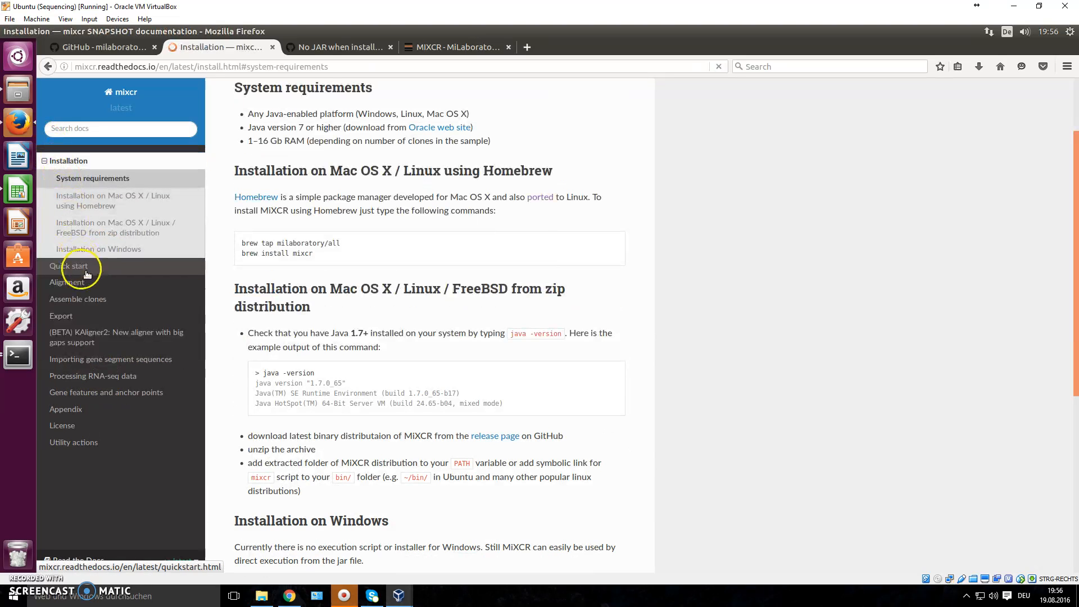
left_click(69, 267)
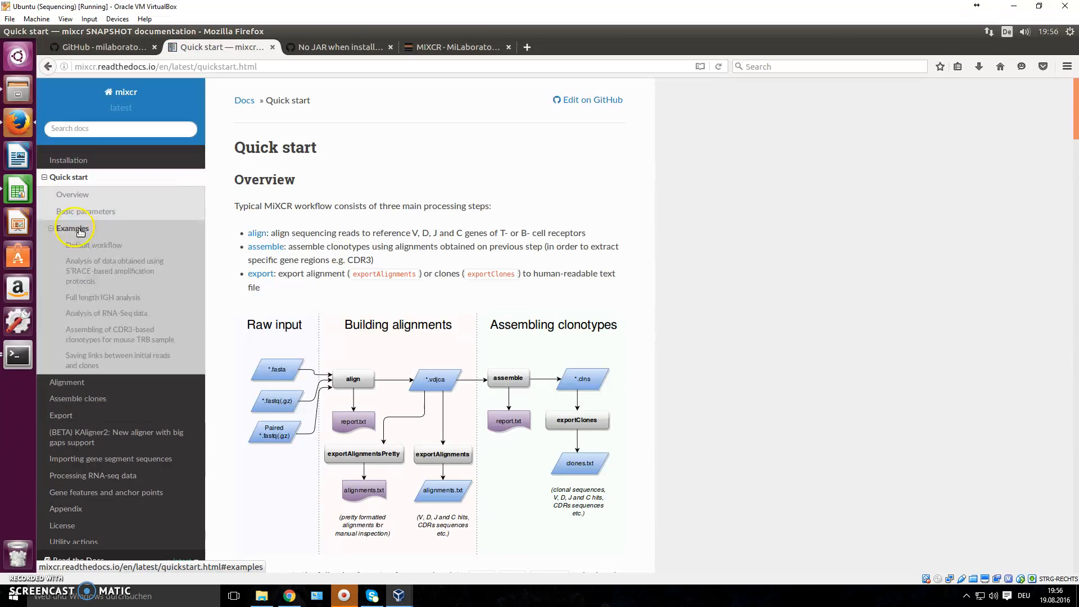
left_click(72, 228)
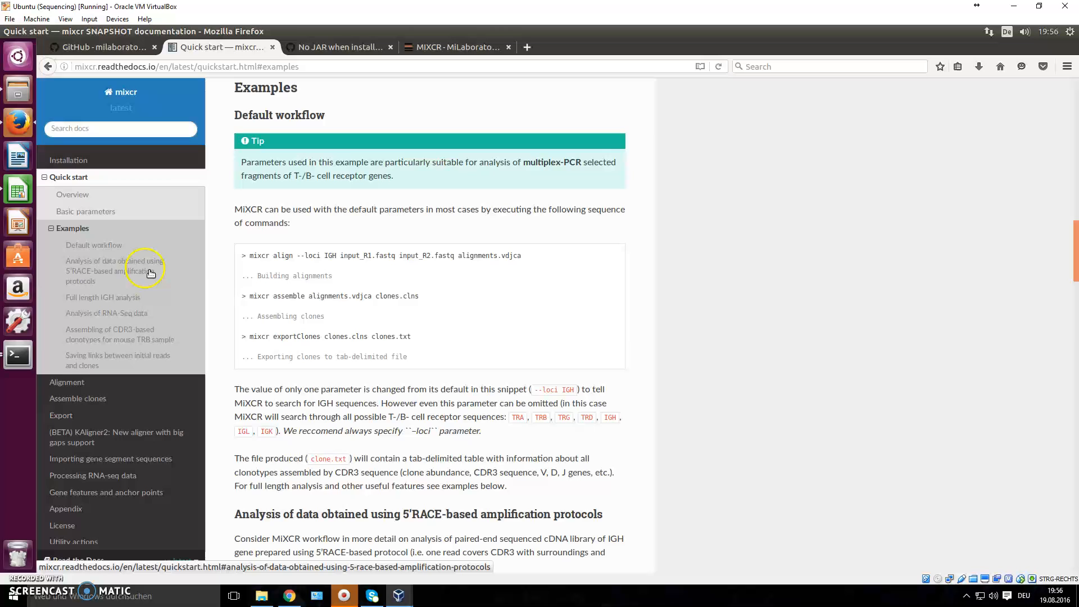
left_click(115, 271)
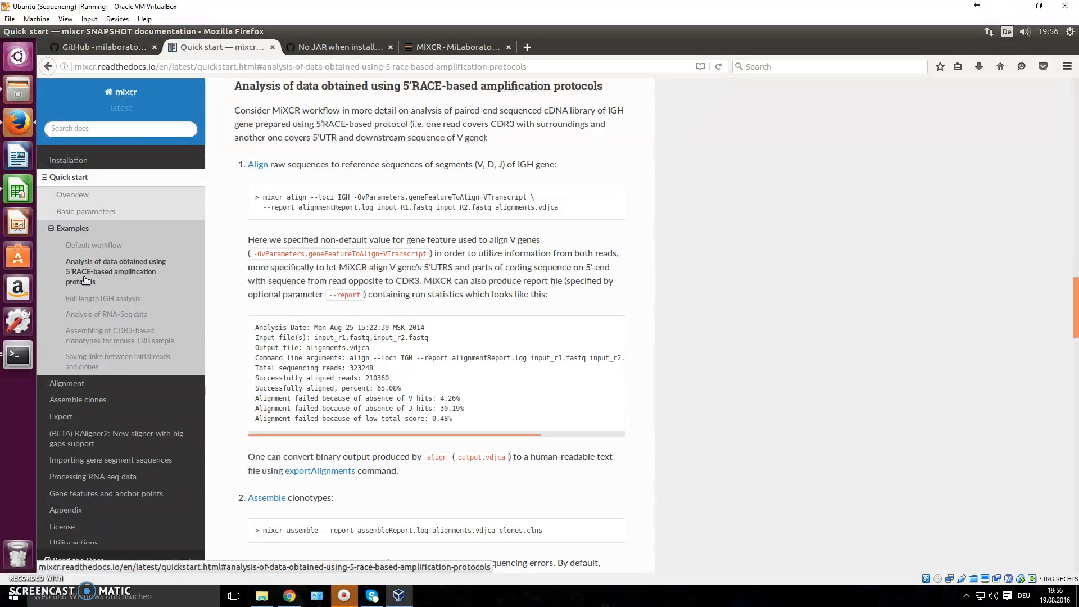
mouse_move(88, 308)
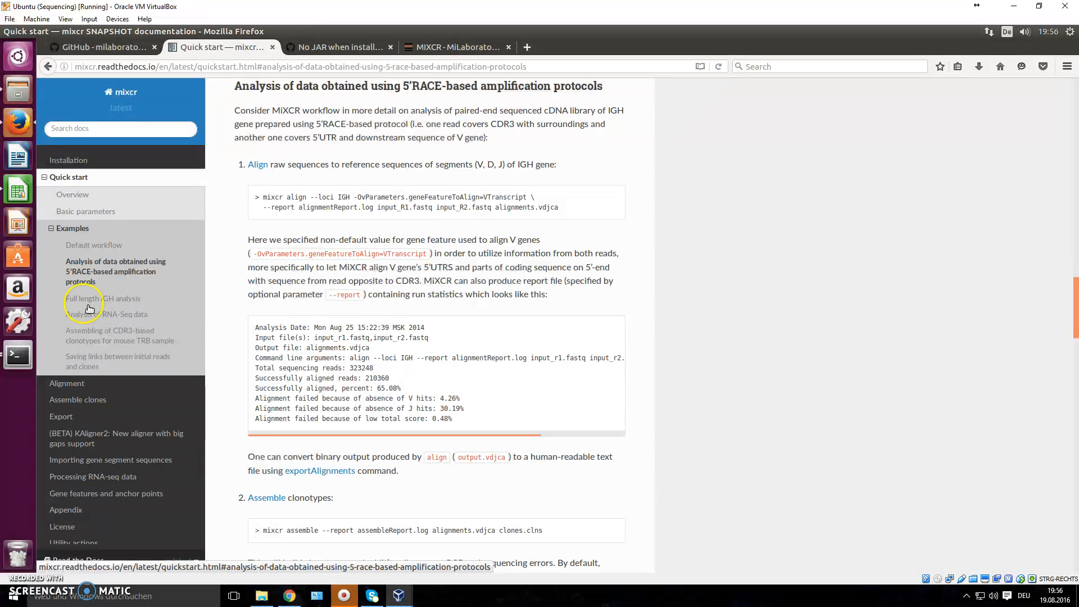
mouse_move(110, 308)
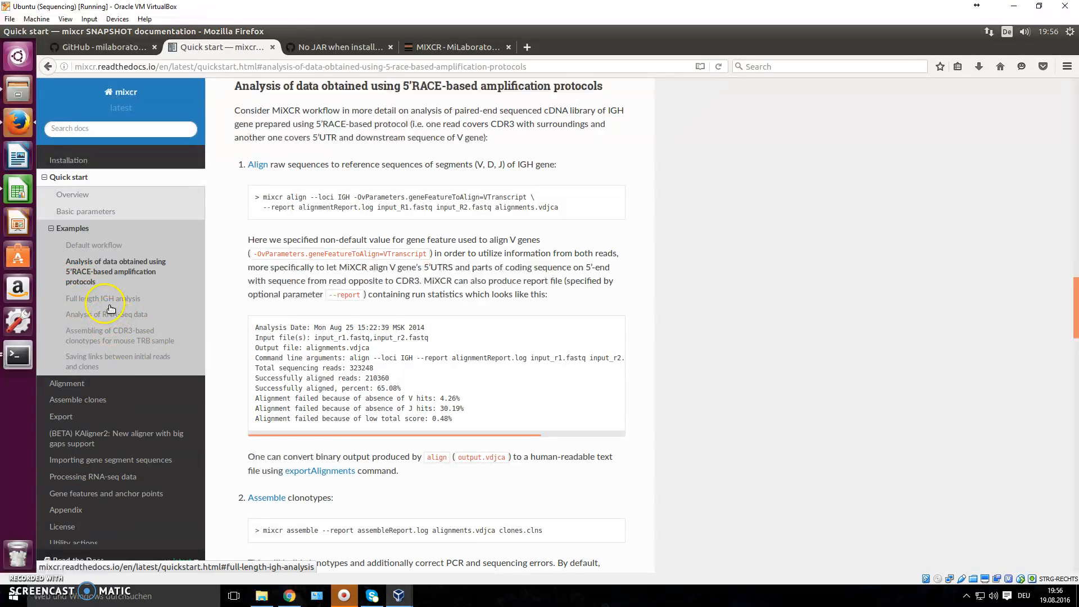
- Show the 'Analysis of RNA-Seq data' example under Quick start Examples and scroll it into view
left_click(107, 313)
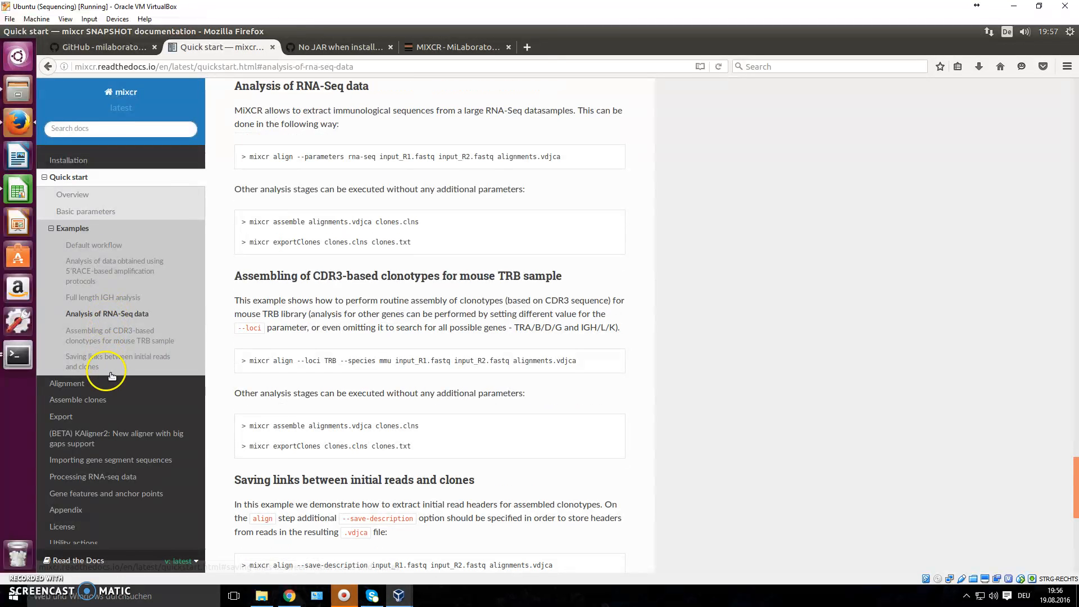
mouse_move(220, 310)
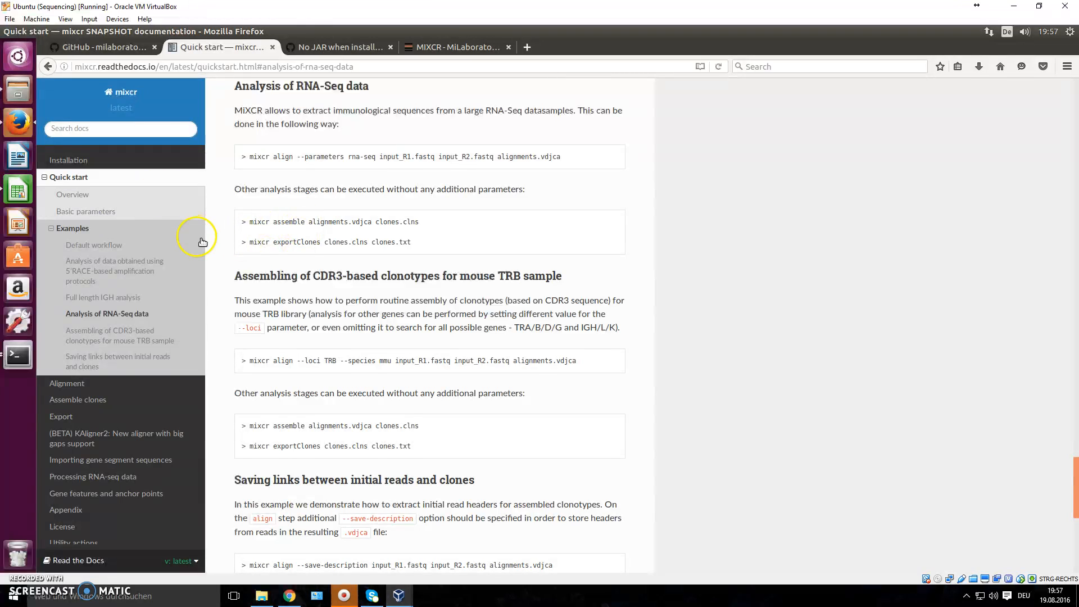
mouse_move(264, 256)
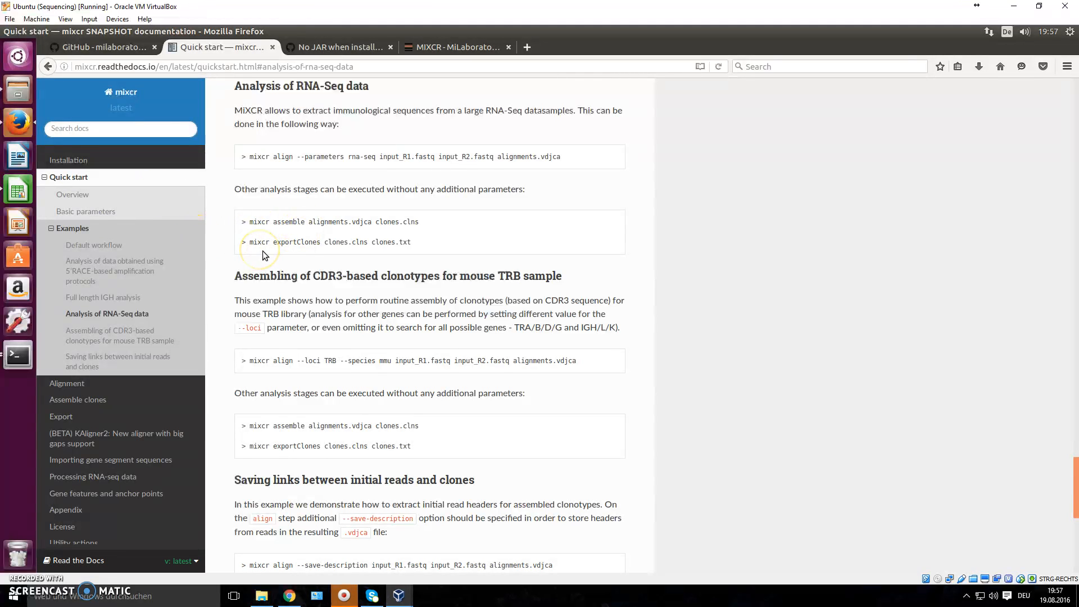
mouse_move(698, 315)
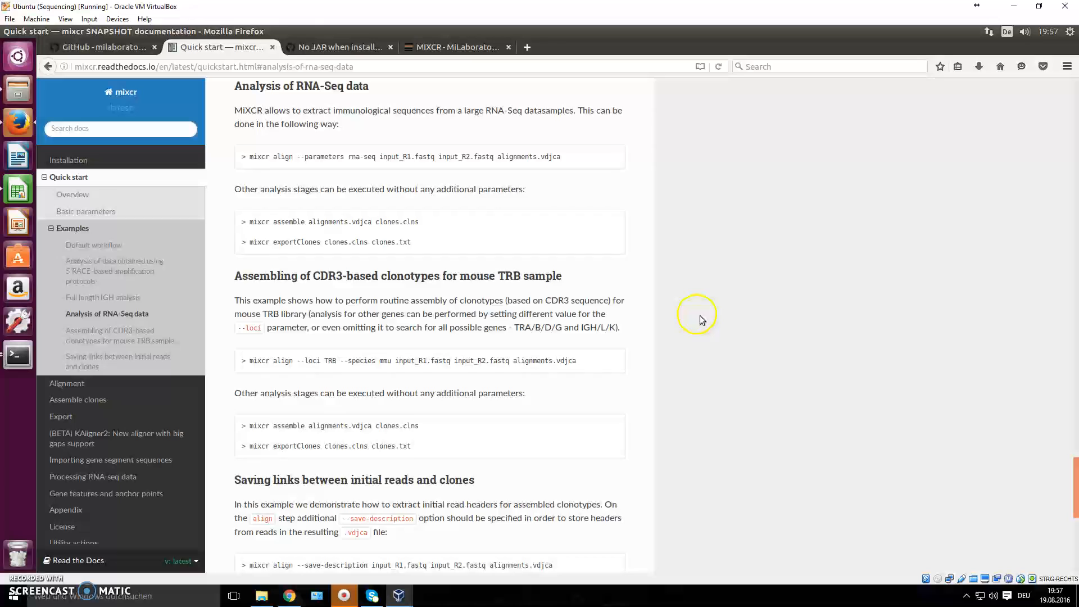
mouse_move(700, 321)
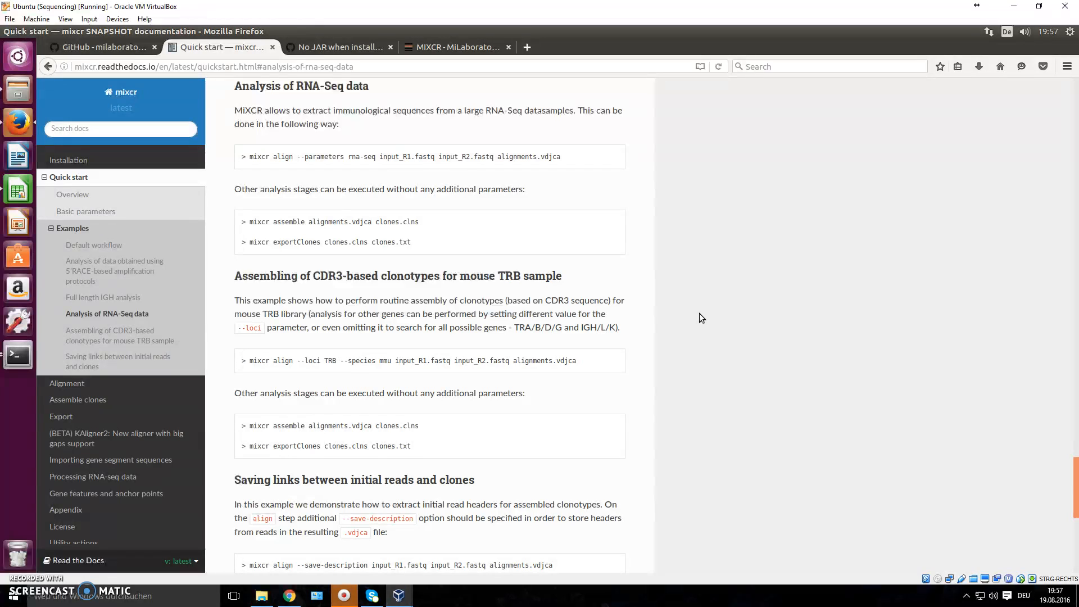
mouse_move(308, 259)
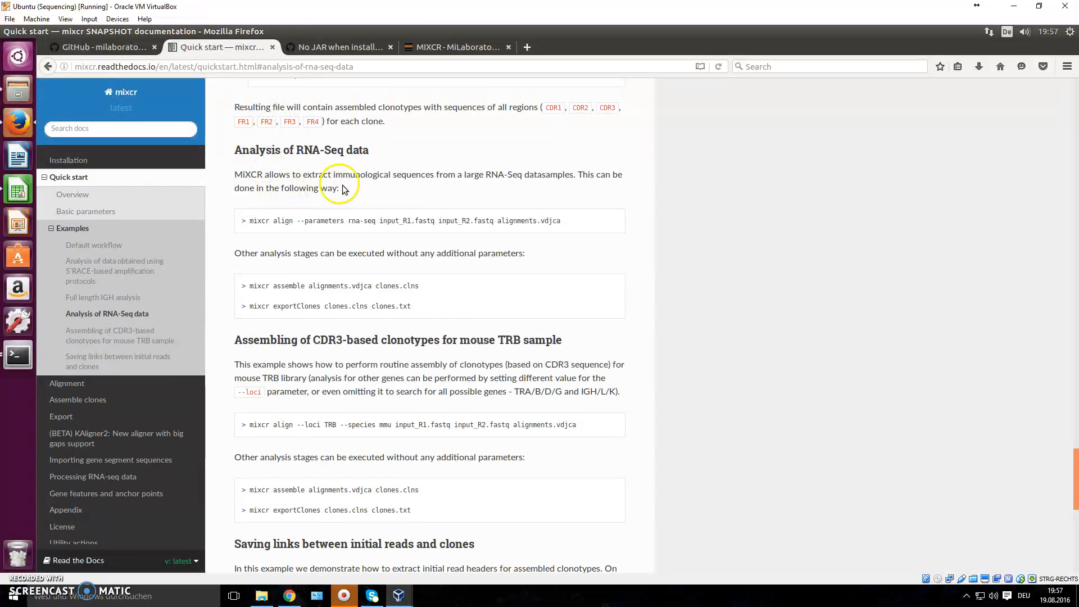
scroll("up", 3)
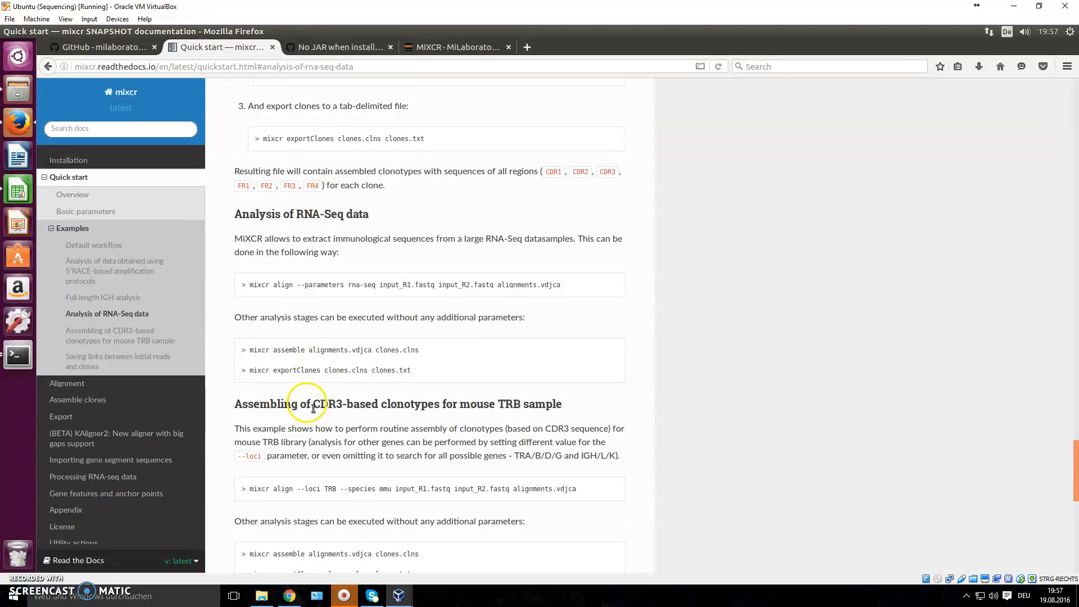
mouse_move(425, 554)
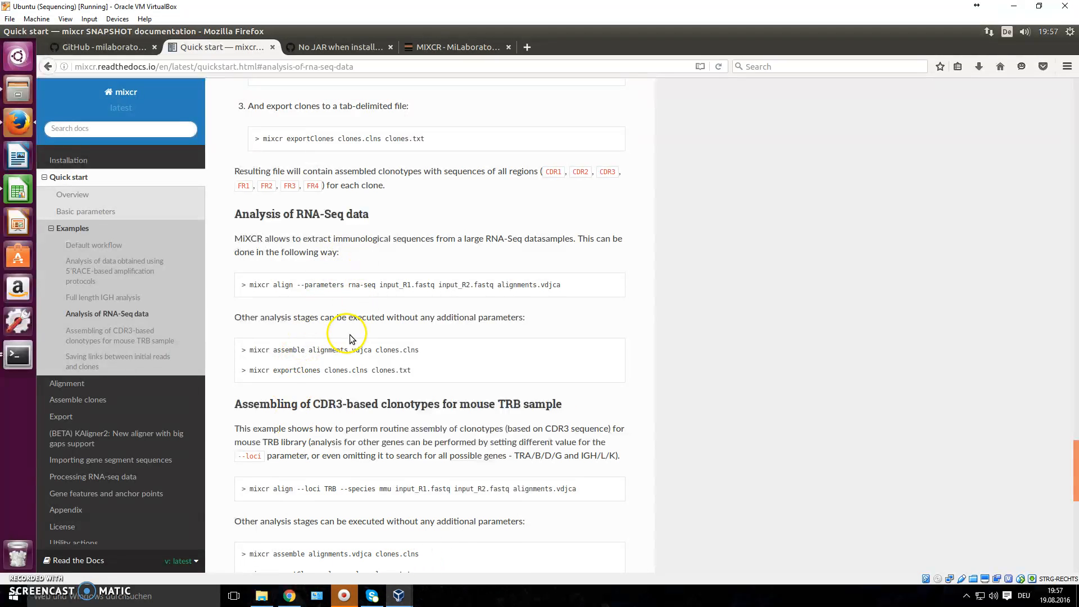
mouse_move(329, 345)
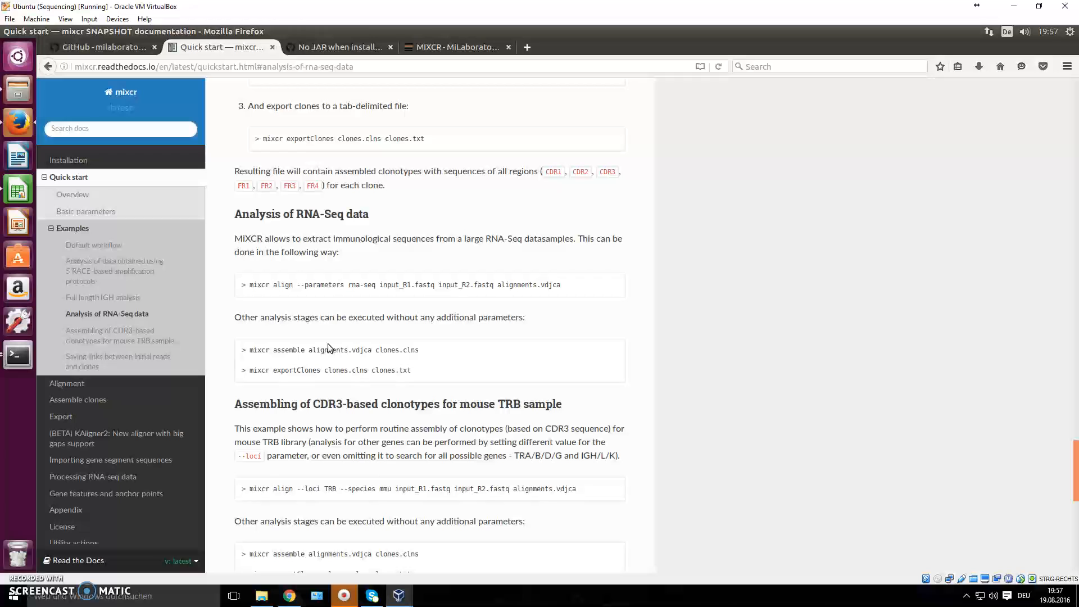